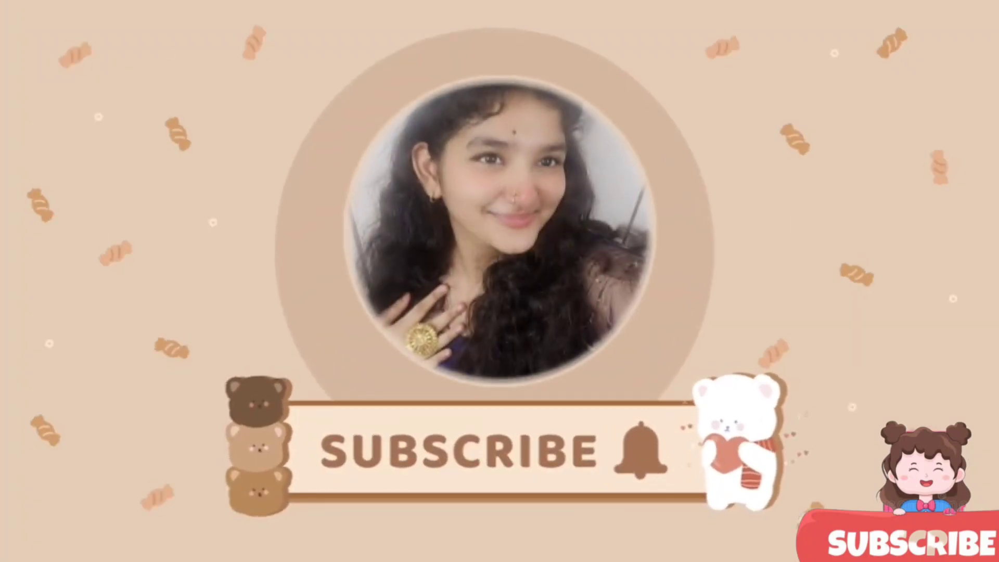
click(636, 453)
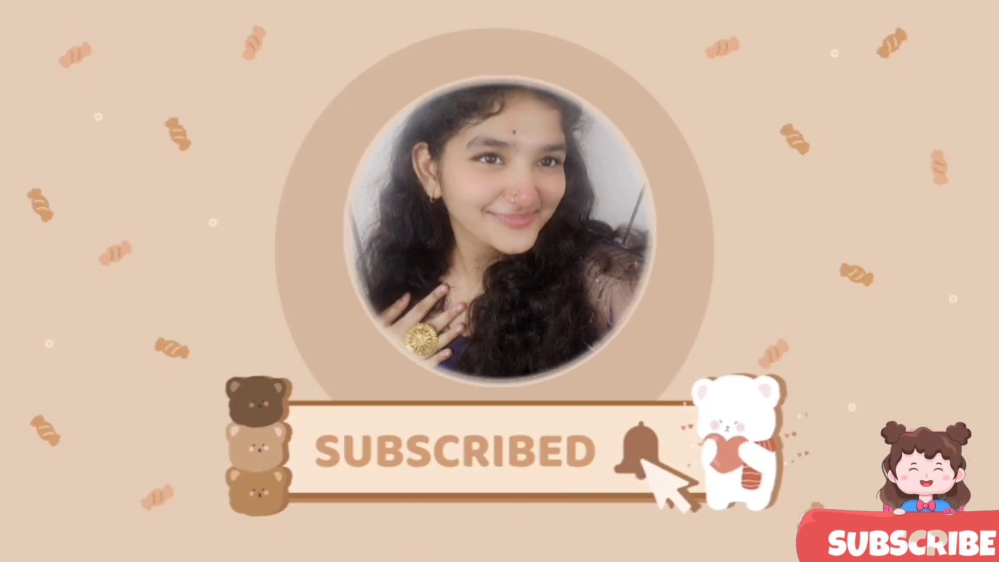